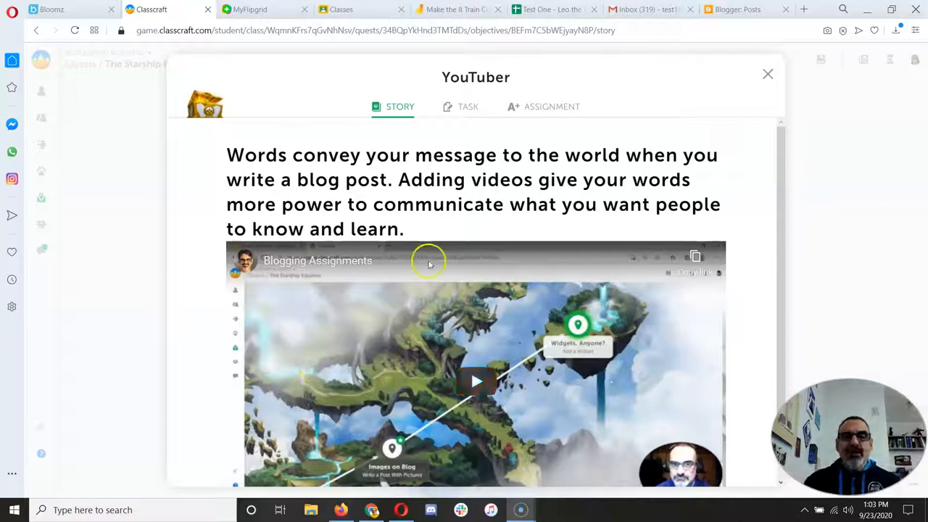
Read the YouTuber quest's TASK instructions on adding videos to posts in Classcraft.
{"action": "scroll", "scroll_direction": "down", "scroll_amount": 3}
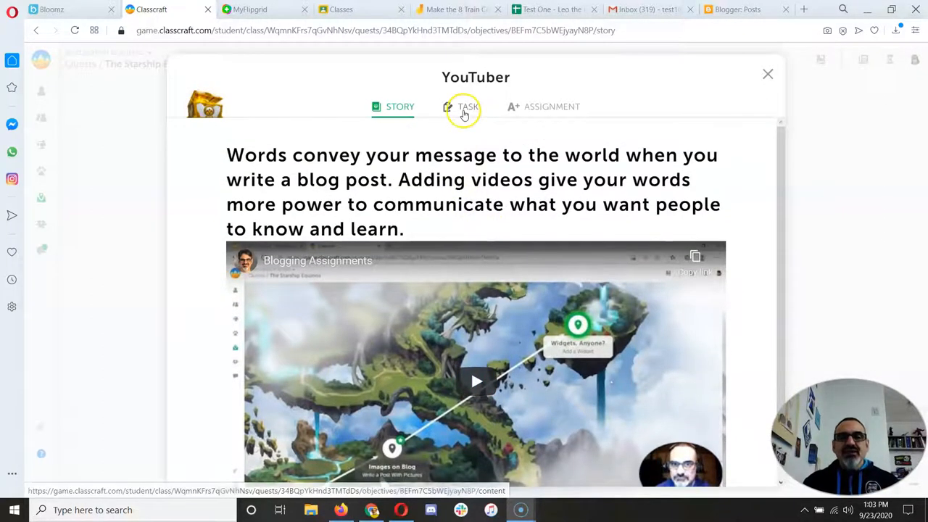
{"action": "left_click", "coordinate": [466, 107]}
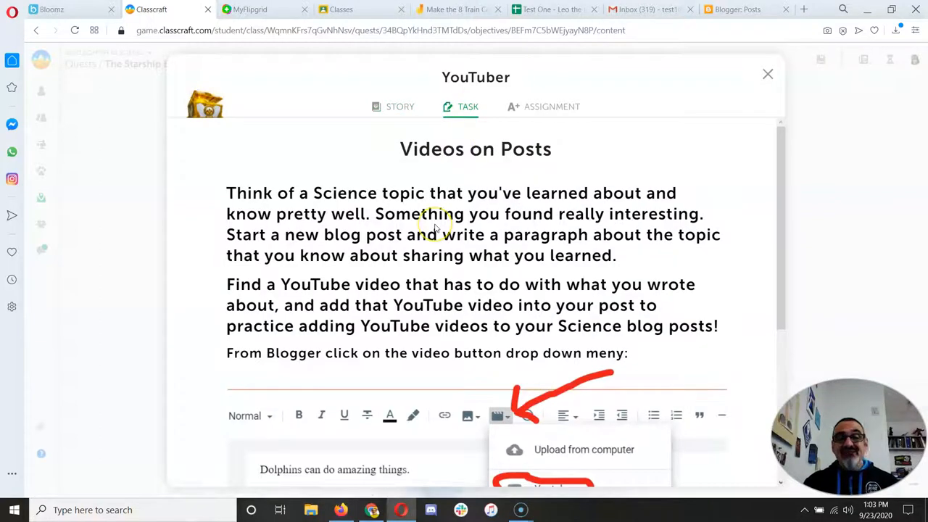
{"action": "scroll", "scroll_direction": "down", "scroll_amount": 3}
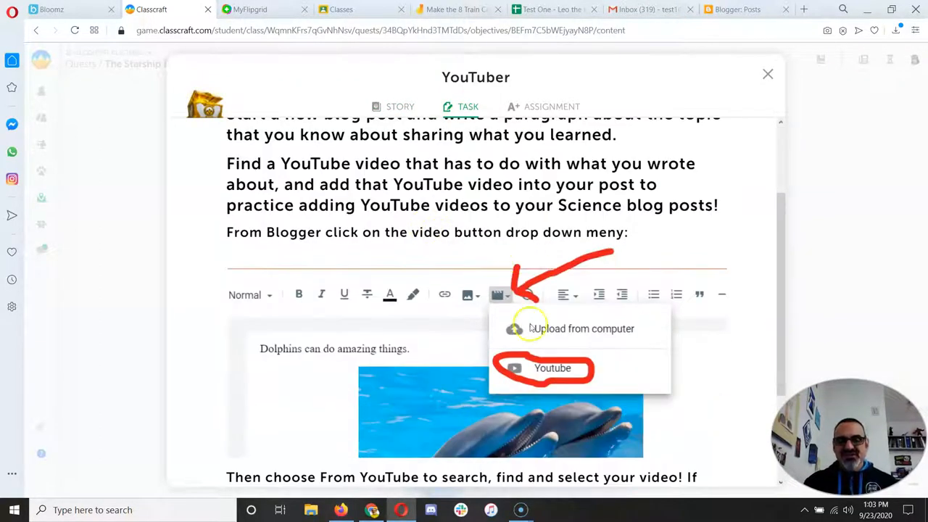
{"action": "scroll", "scroll_direction": "down", "scroll_amount": 3}
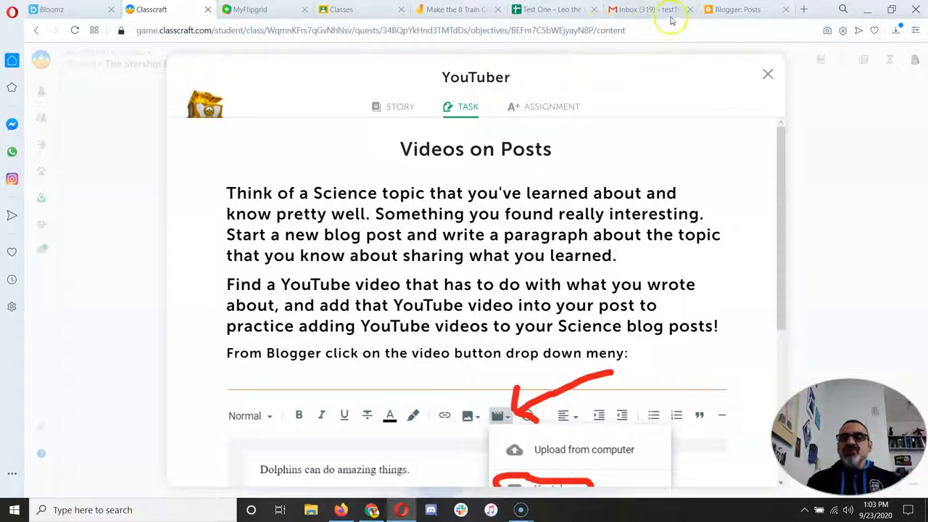
Start a new, blank Blogger post and focus its Title field.
{"action": "left_click", "coordinate": [736, 9]}
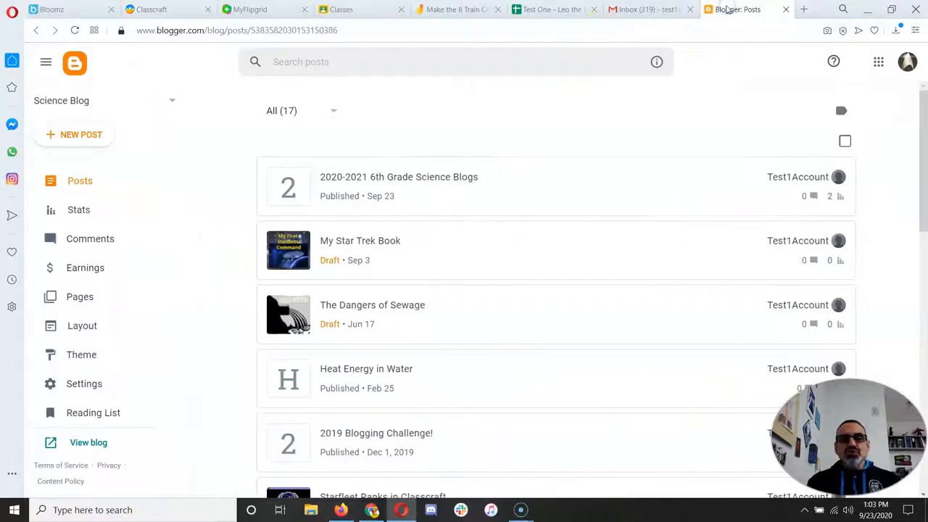
{"action": "left_click", "coordinate": [72, 134]}
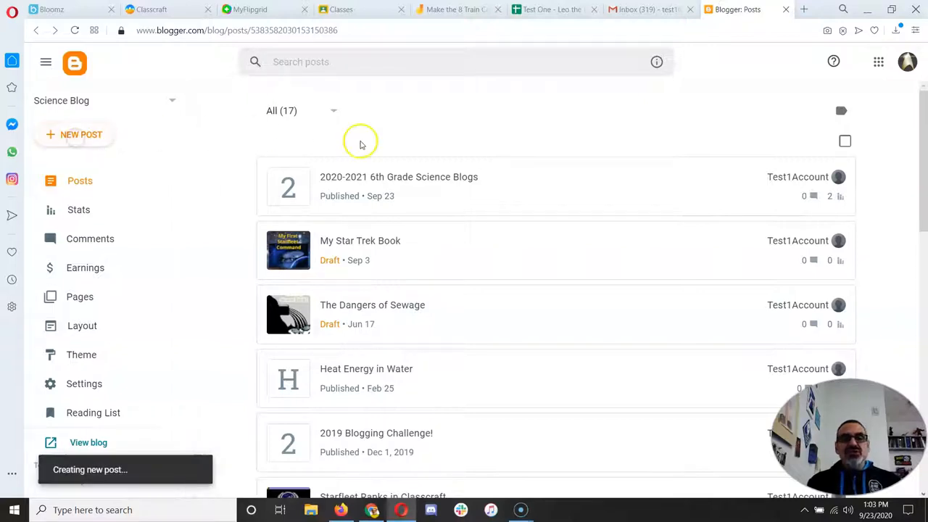
{"action": "left_click", "coordinate": [75, 134]}
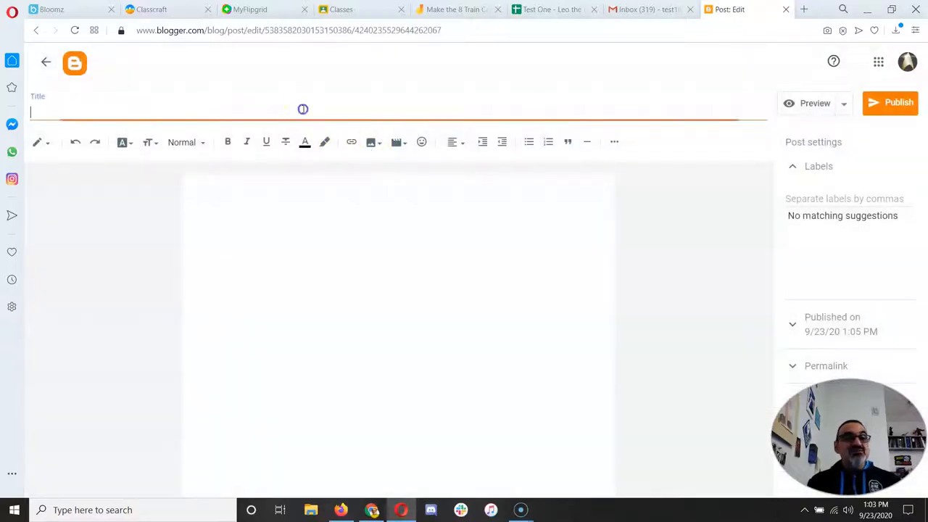
Title the post 'Whales' and write 'Whales are often very large aquatic mammals!' in the body.
{"action": "type", "text": "Whales"}
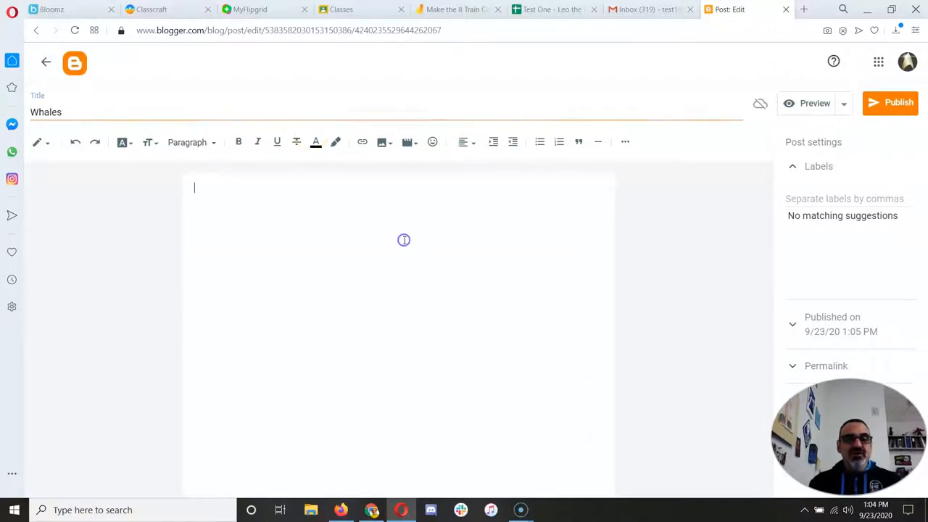
{"action": "type", "text": "Whales are"}
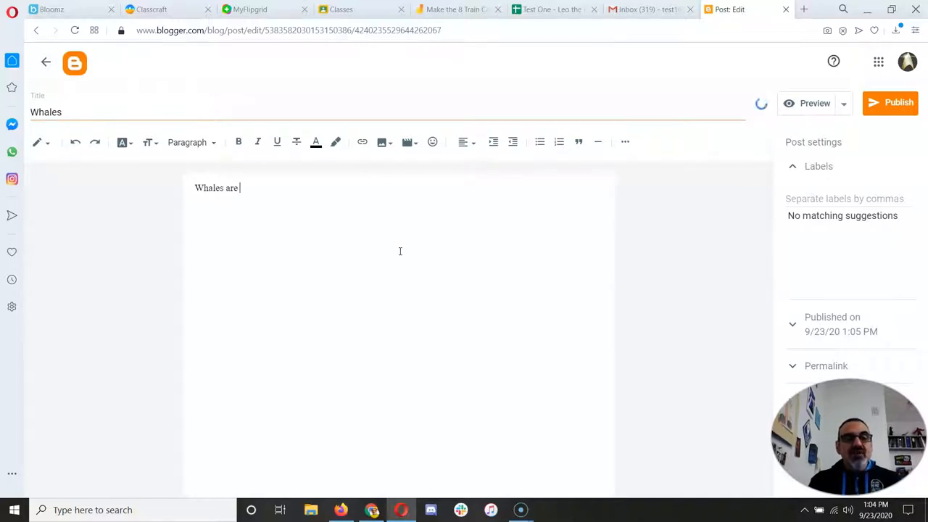
{"action": "type", "text": "often"}
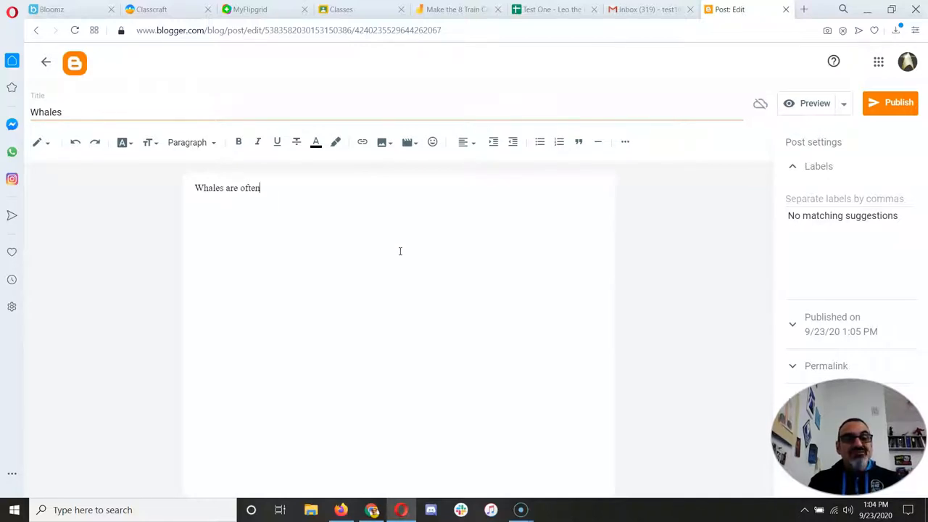
{"action": "type", "text": "very large aqua"}
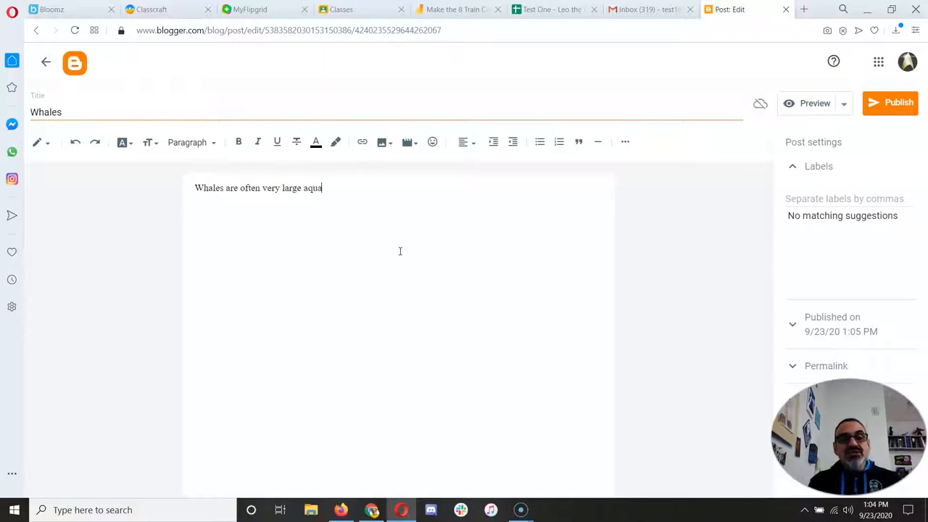
{"action": "type", "text": "tic mammal"}
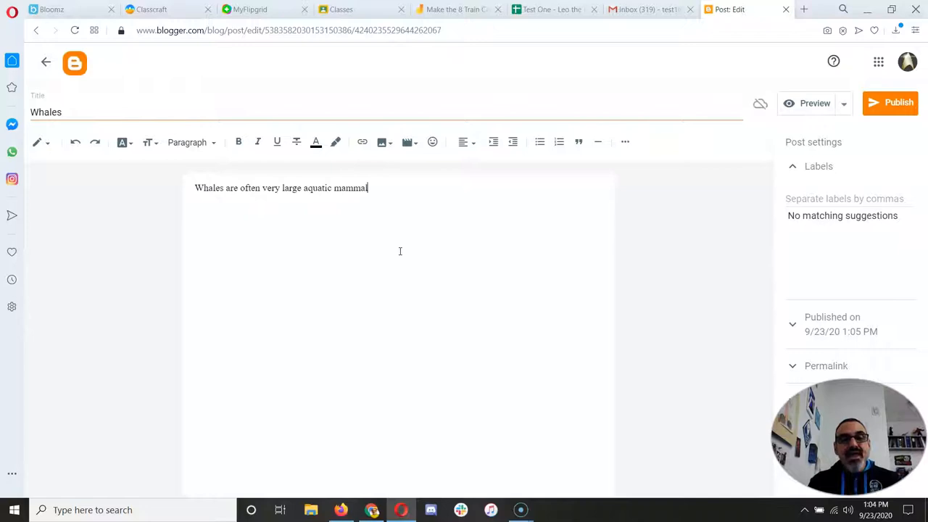
{"action": "type", "text": "s!"}
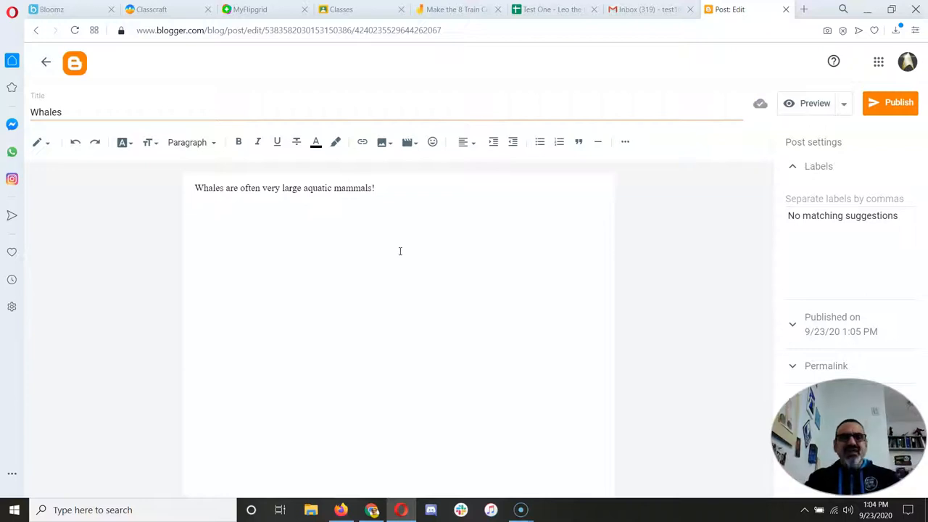
{"action": "mouse_move", "coordinate": [417, 142]}
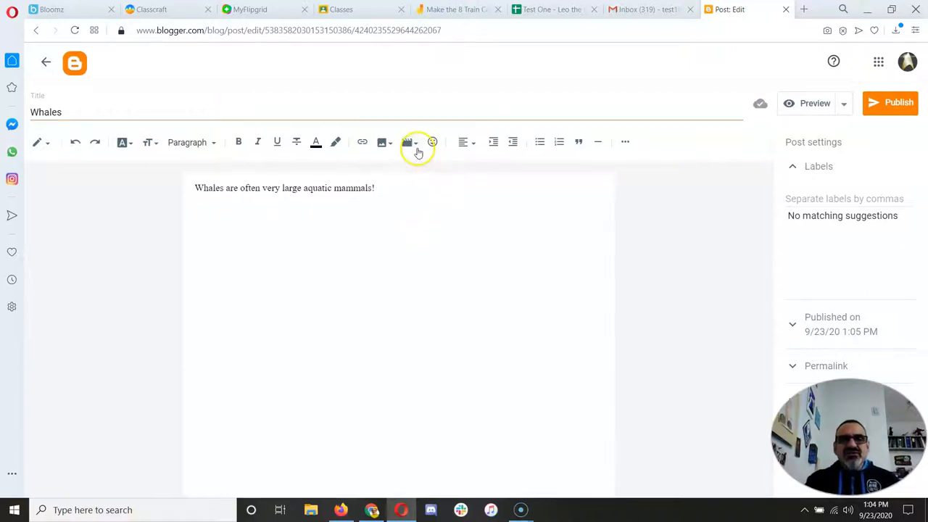
Embed a YouTube whale video from a 'whale' search below the sentence, then open a new tab.
{"action": "left_click", "coordinate": [408, 142]}
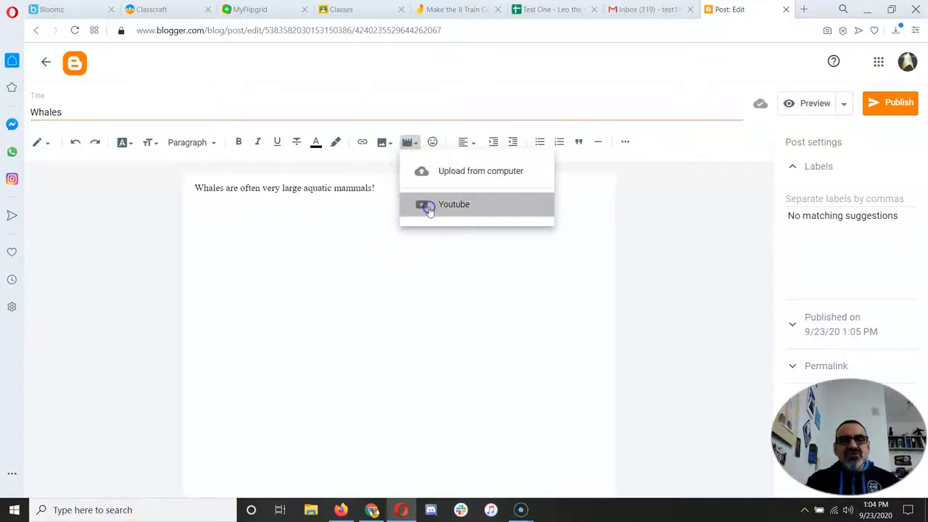
{"action": "left_click", "coordinate": [454, 203]}
{"action": "type", "text": "whale"}
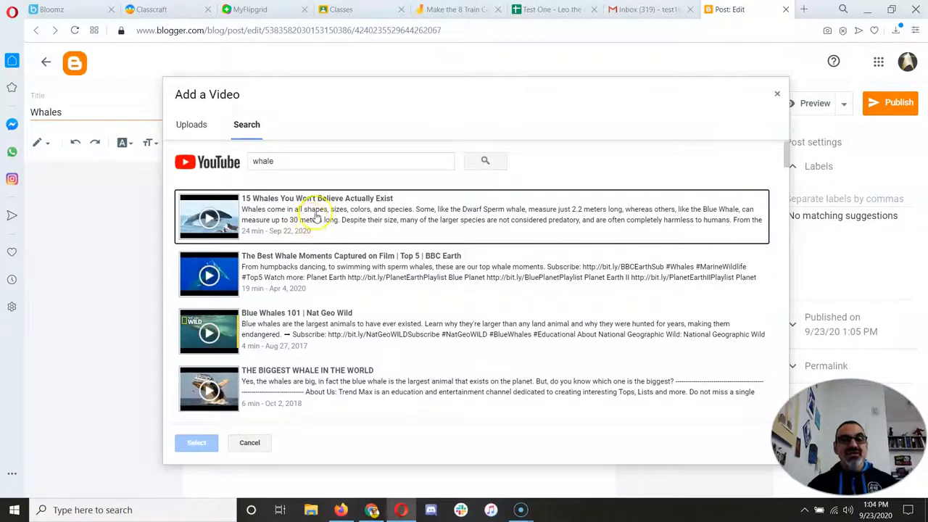
{"action": "left_click", "coordinate": [197, 443]}
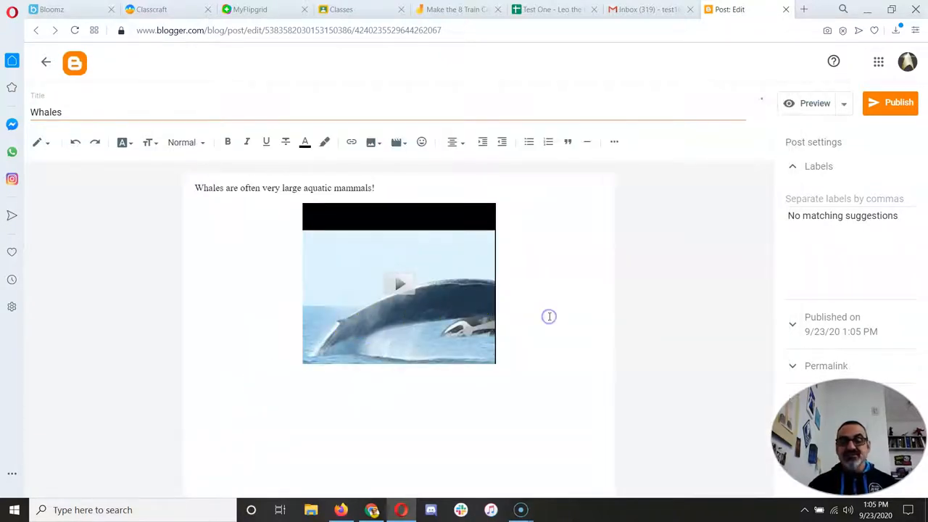
{"action": "left_click", "coordinate": [398, 283]}
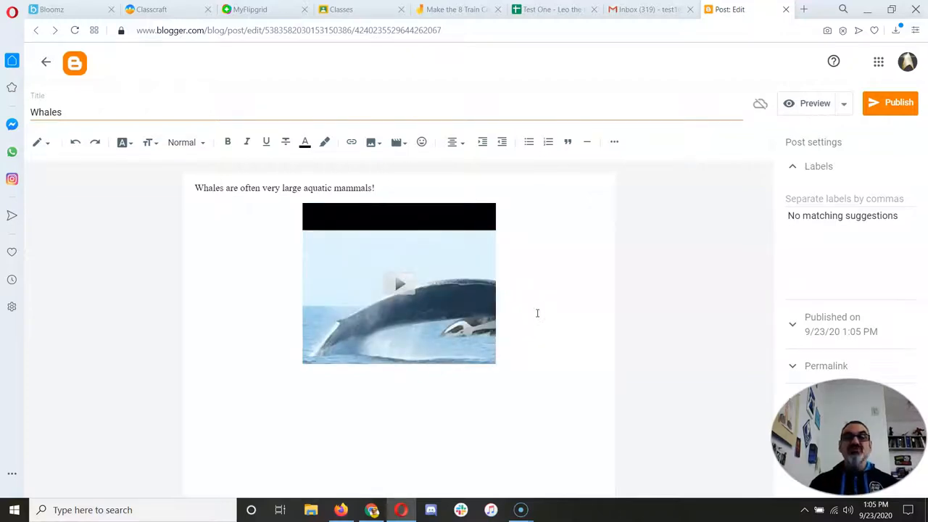
{"action": "left_click", "coordinate": [803, 9]}
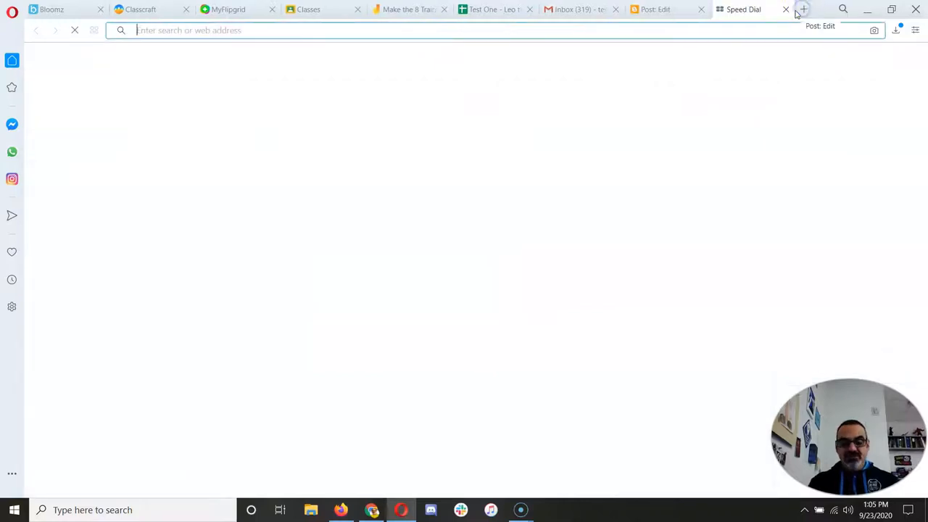
Search YouTube for 'whales' and open BBC Earth's 'The Best Whale Moments Captured on Film'.
{"action": "type", "text": "youtube.com"}
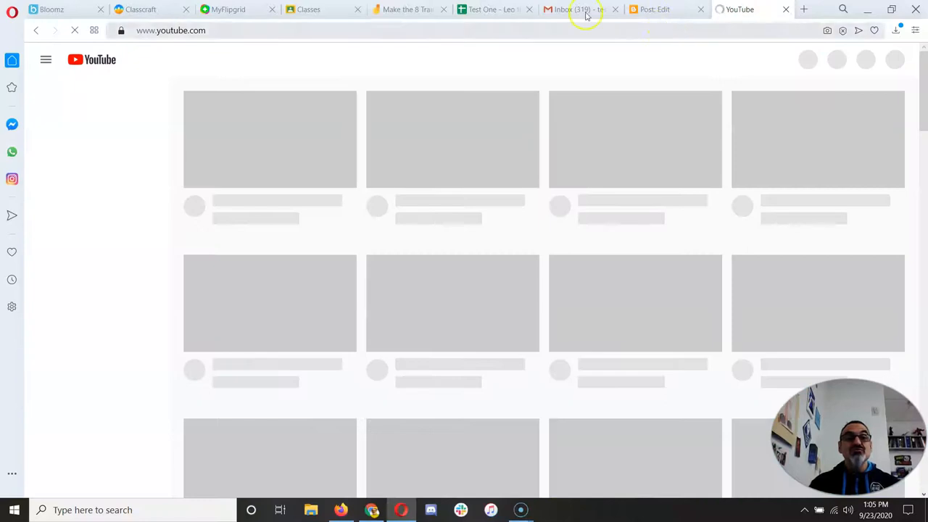
{"action": "left_click", "coordinate": [438, 59]}
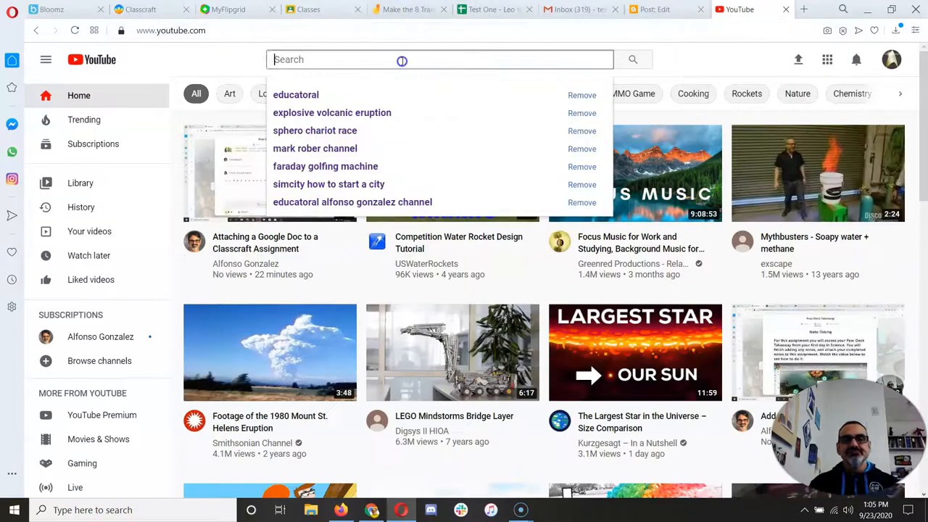
{"action": "type", "text": "whales"}
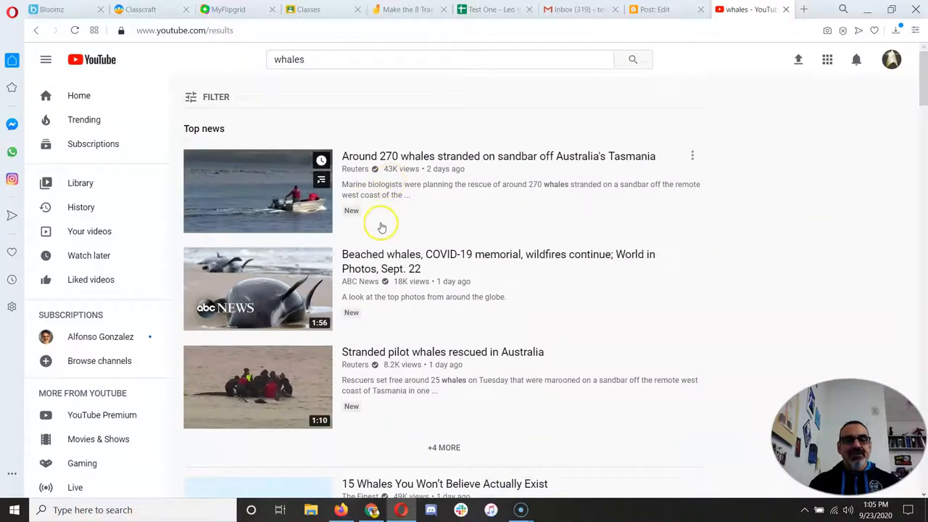
{"action": "mouse_move", "coordinate": [384, 334]}
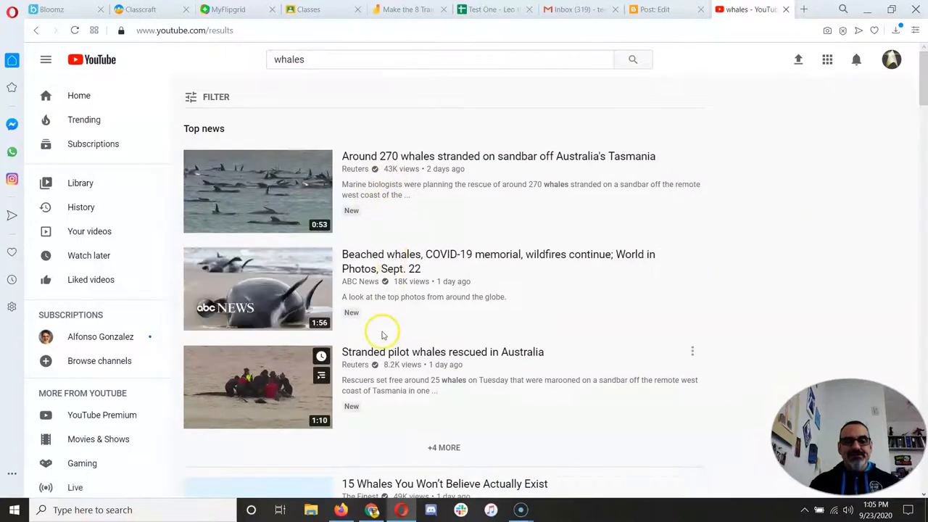
{"action": "scroll", "scroll_direction": "down", "scroll_amount": 3}
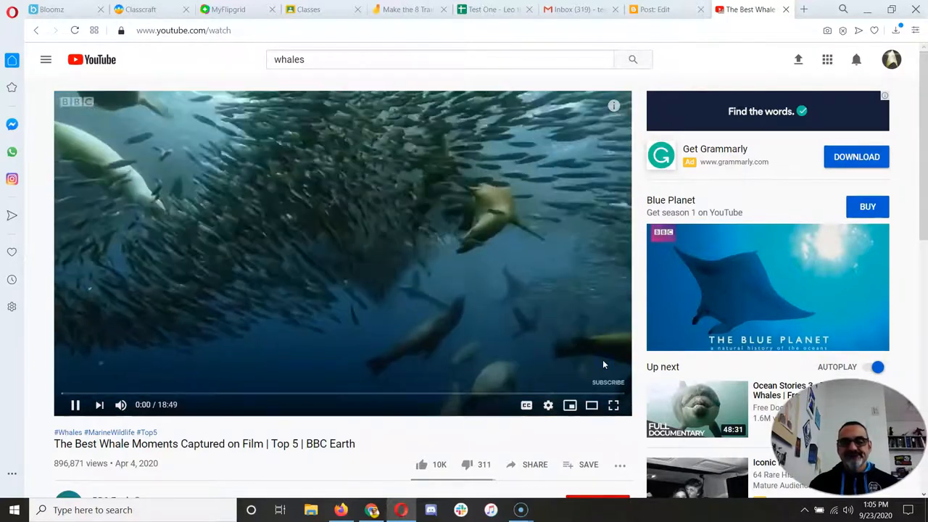
Pause the video, copy its youtu.be share link, and return to the Blogger draft.
{"action": "left_click", "coordinate": [75, 404]}
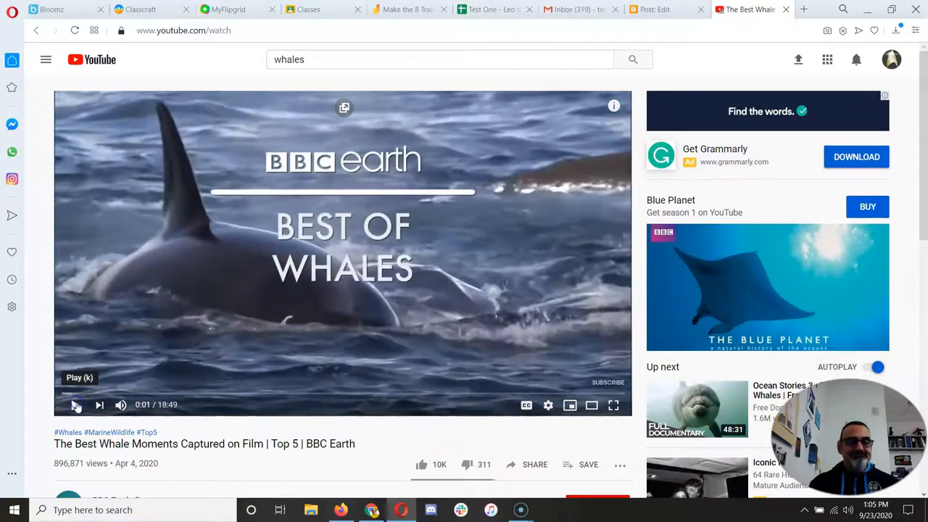
{"action": "scroll", "scroll_direction": "down", "scroll_amount": 3}
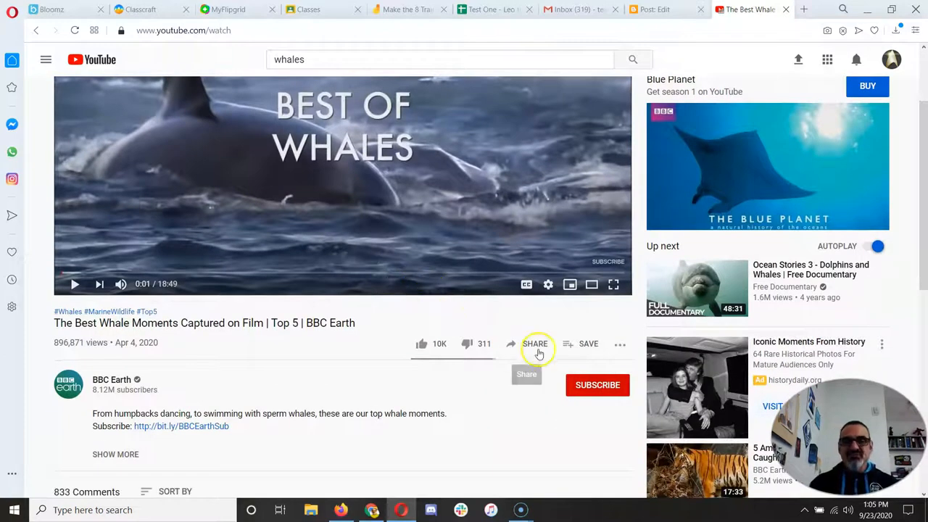
{"action": "left_click", "coordinate": [535, 344]}
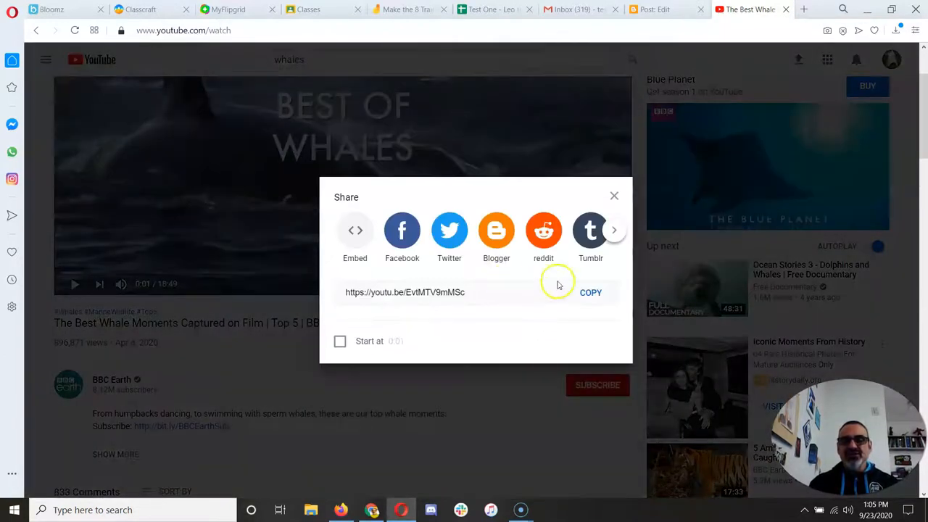
{"action": "left_click", "coordinate": [590, 293]}
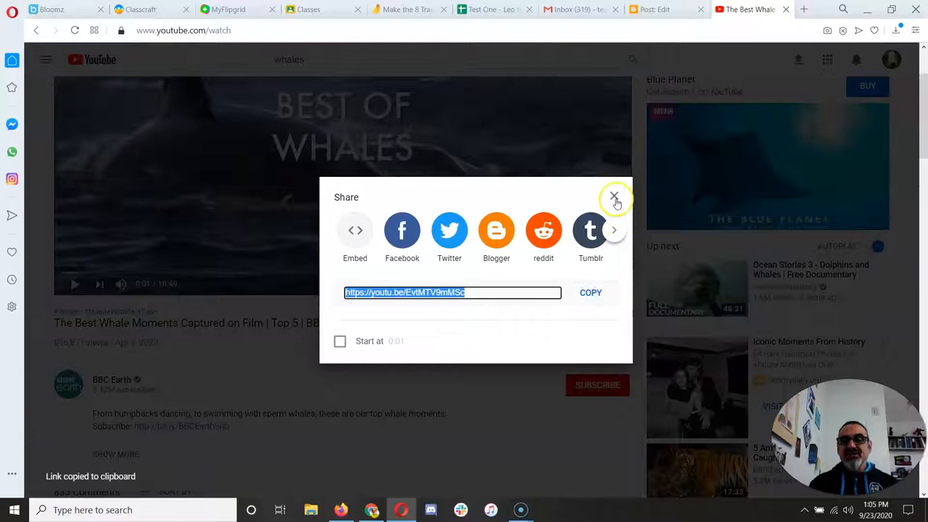
{"action": "left_click", "coordinate": [614, 197]}
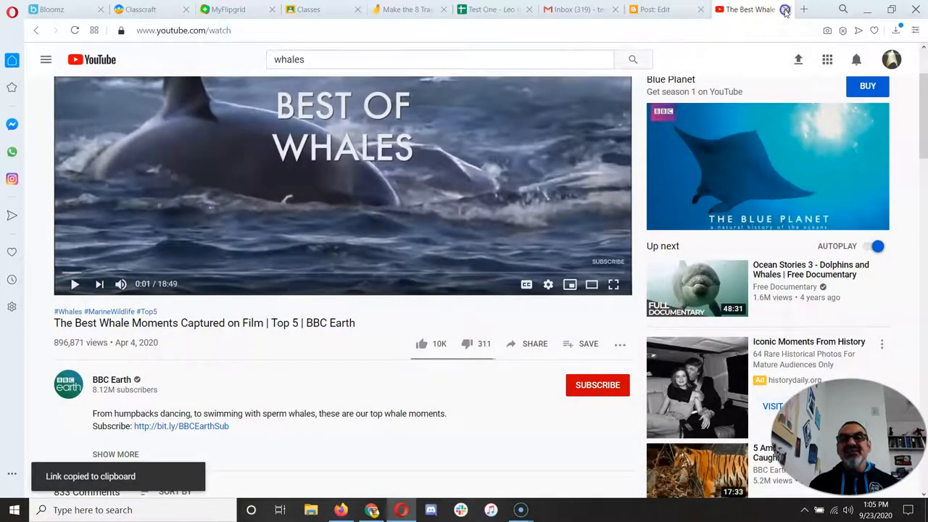
{"action": "left_click", "coordinate": [727, 9]}
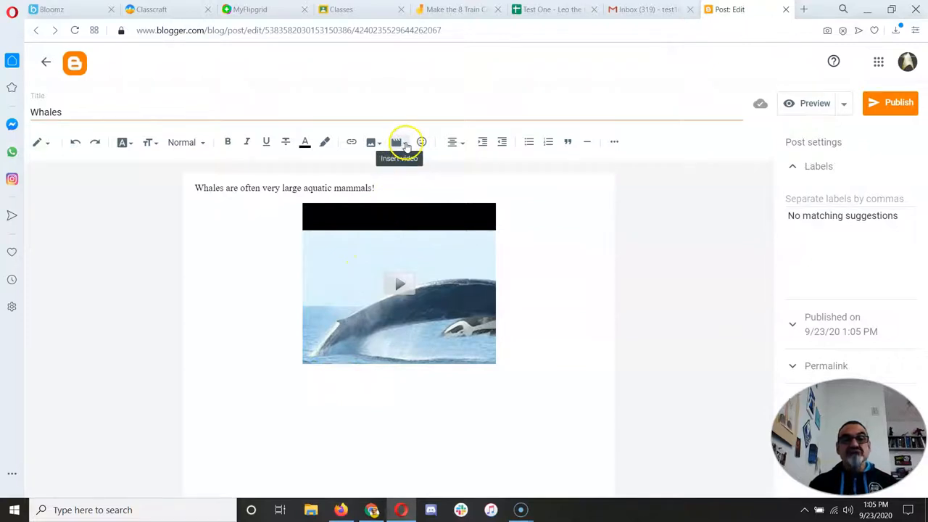
Insert the BBC Earth whale video from the pasted link as a second embedded video.
{"action": "left_click", "coordinate": [397, 142]}
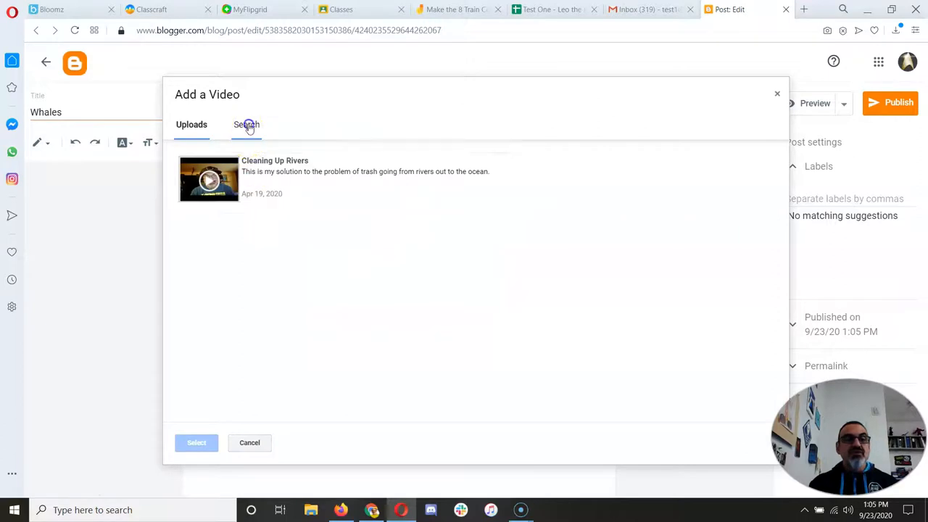
{"action": "left_click", "coordinate": [246, 124]}
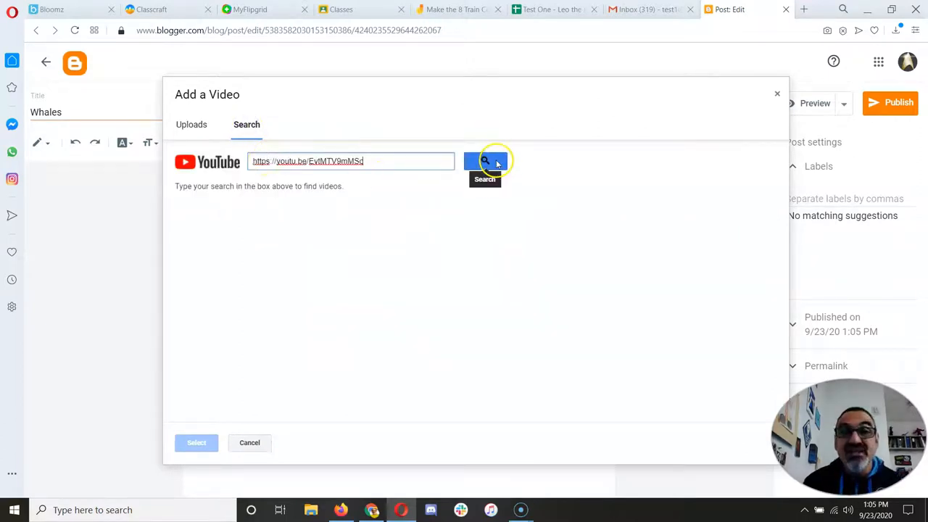
{"action": "left_click", "coordinate": [484, 161]}
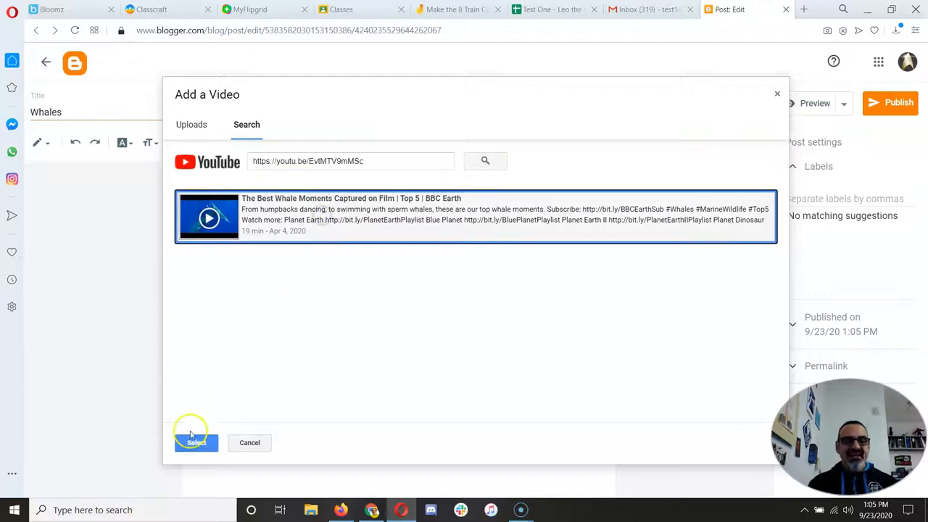
{"action": "left_click", "coordinate": [196, 442]}
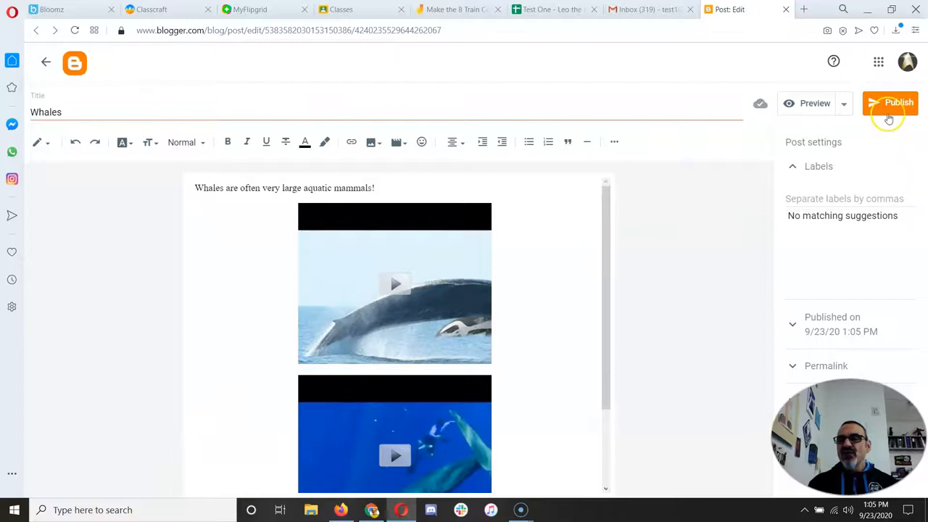
Publish the Whales post to Science Blog and confirm.
{"action": "left_click", "coordinate": [890, 103]}
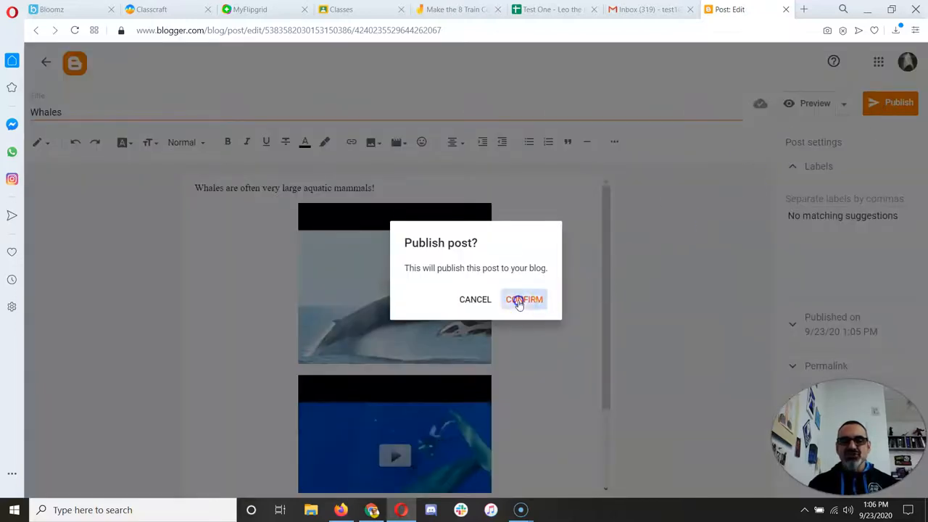
{"action": "left_click", "coordinate": [523, 299]}
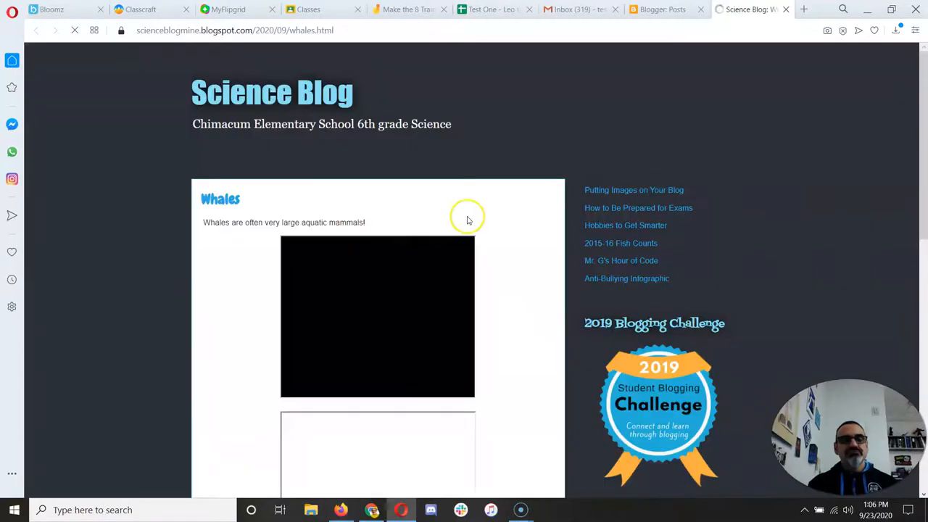
Play and pause both embedded whale videos on the live Whales post.
{"action": "scroll", "scroll_direction": "down", "scroll_amount": 3}
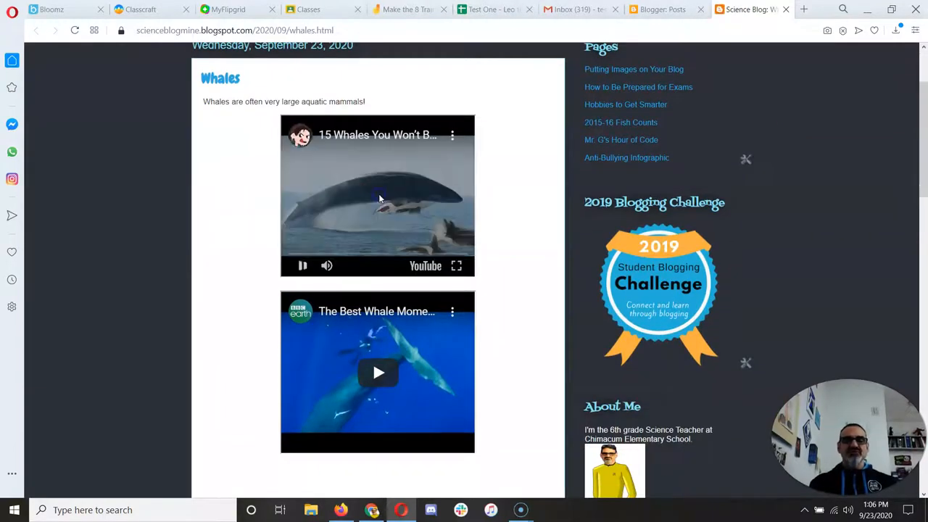
{"action": "left_click", "coordinate": [302, 265]}
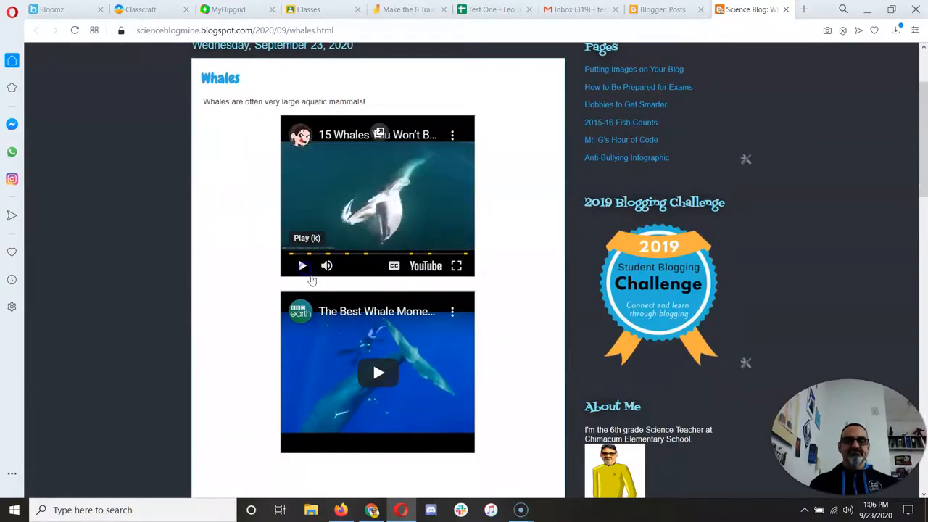
{"action": "left_click", "coordinate": [377, 371]}
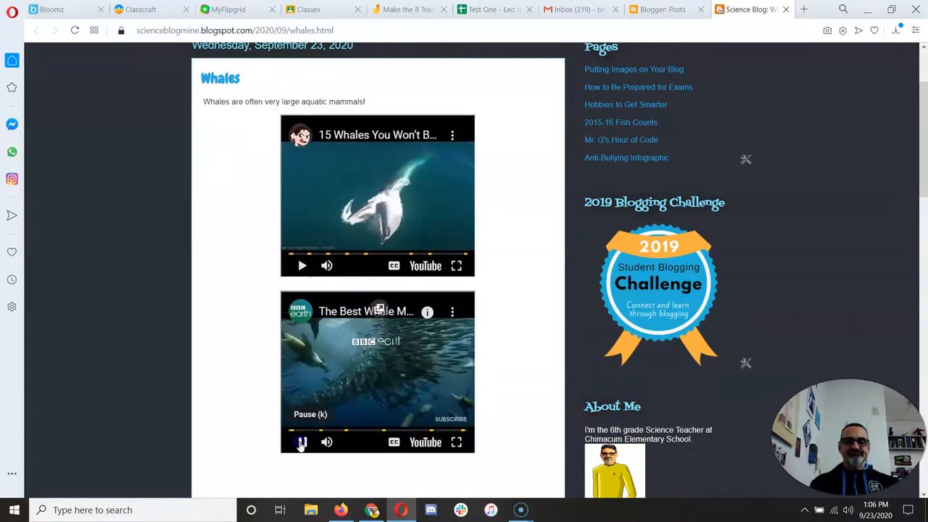
{"action": "left_click", "coordinate": [661, 9]}
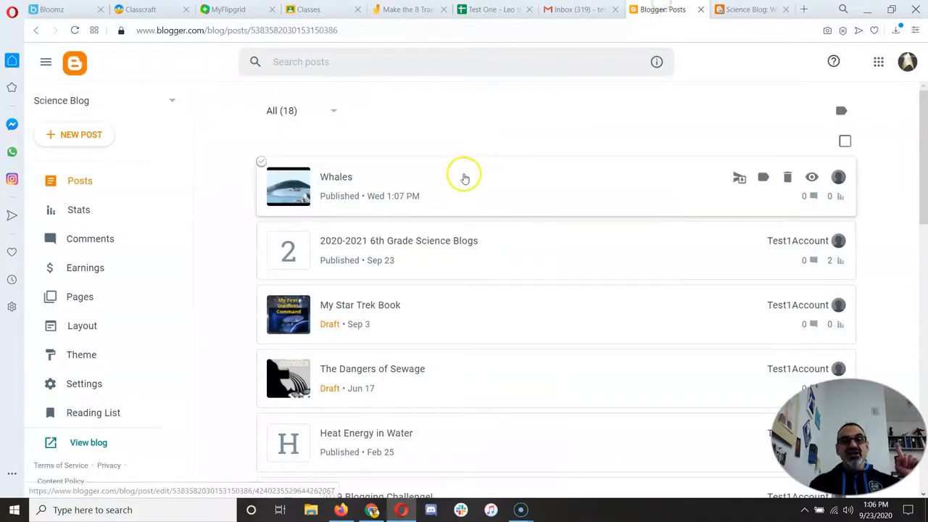
Reopen the published Whales post, select the live post's URL, and switch to Classcraft.
{"action": "left_click", "coordinate": [336, 177]}
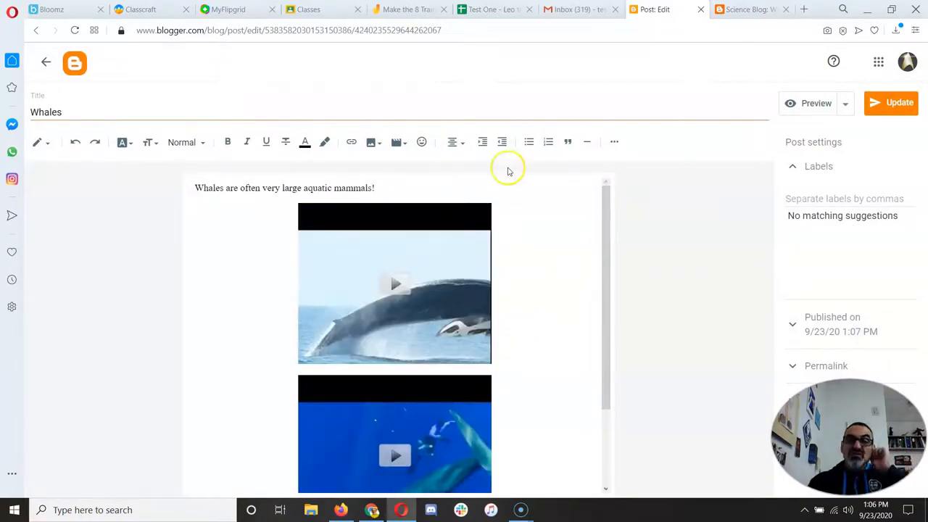
{"action": "left_click", "coordinate": [394, 142]}
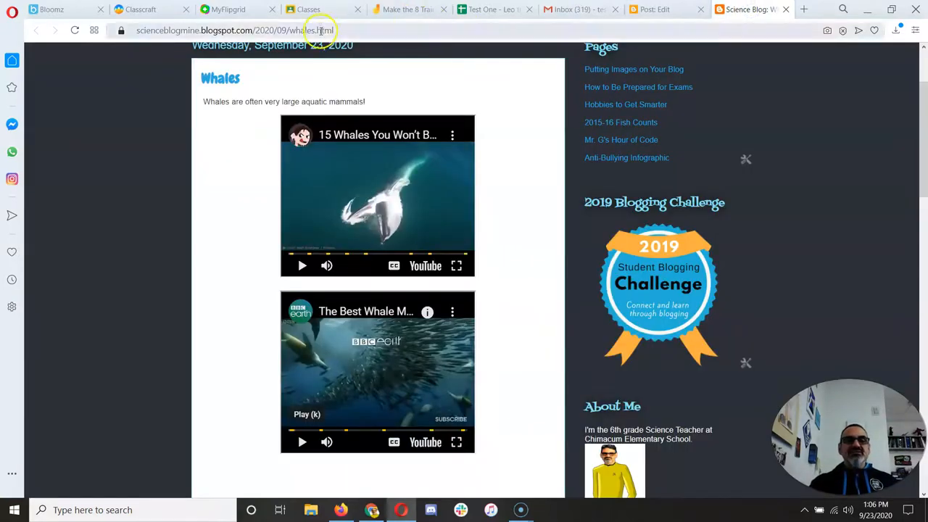
{"action": "left_click", "coordinate": [319, 31]}
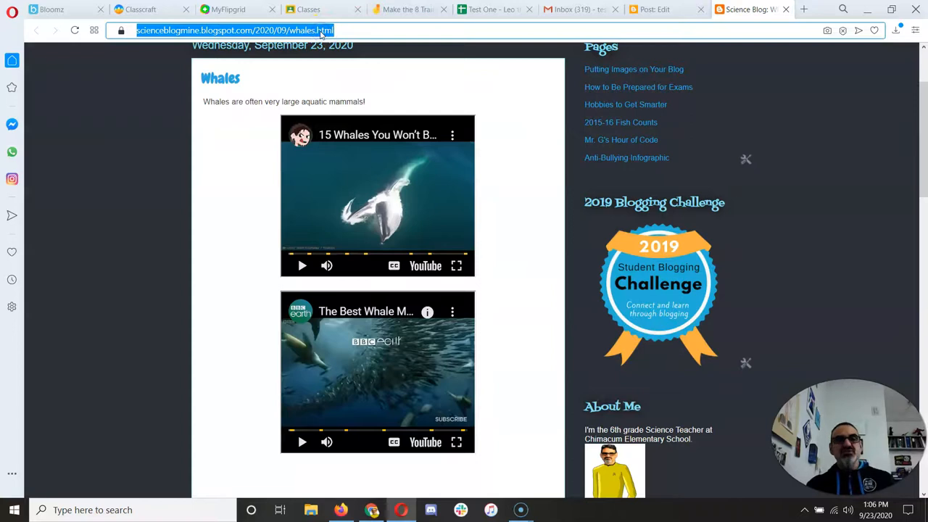
{"action": "left_click", "coordinate": [141, 8]}
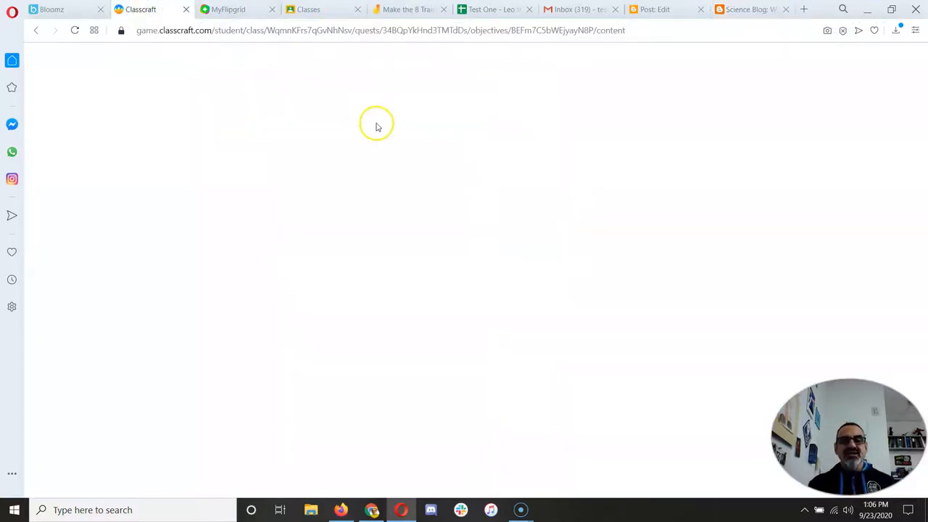